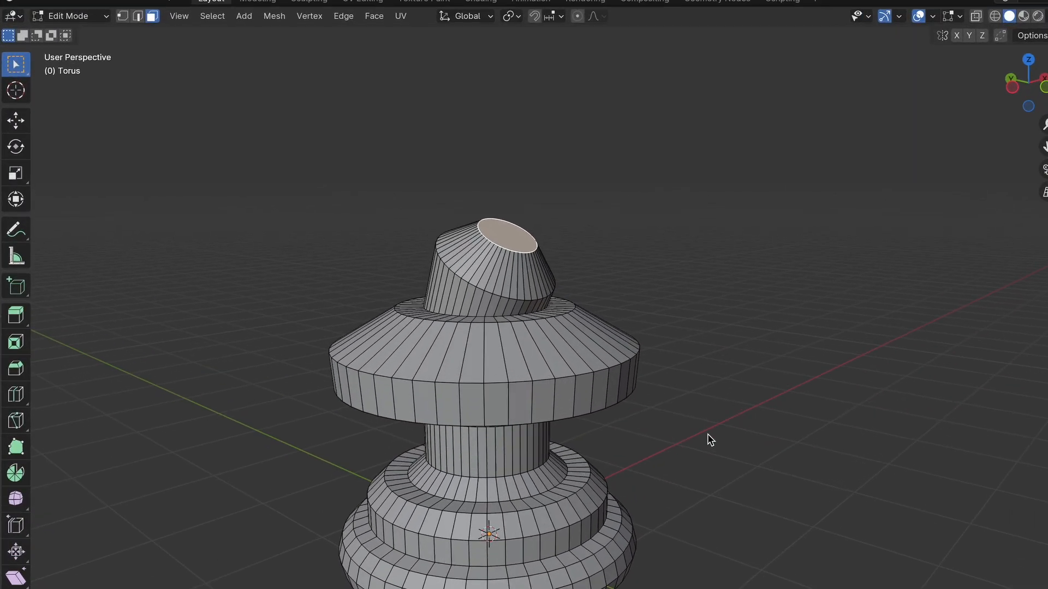
Step: Open Blender's Preferences window from the Edit menu
{"action": "left_click", "coordinate": [67, 12]}
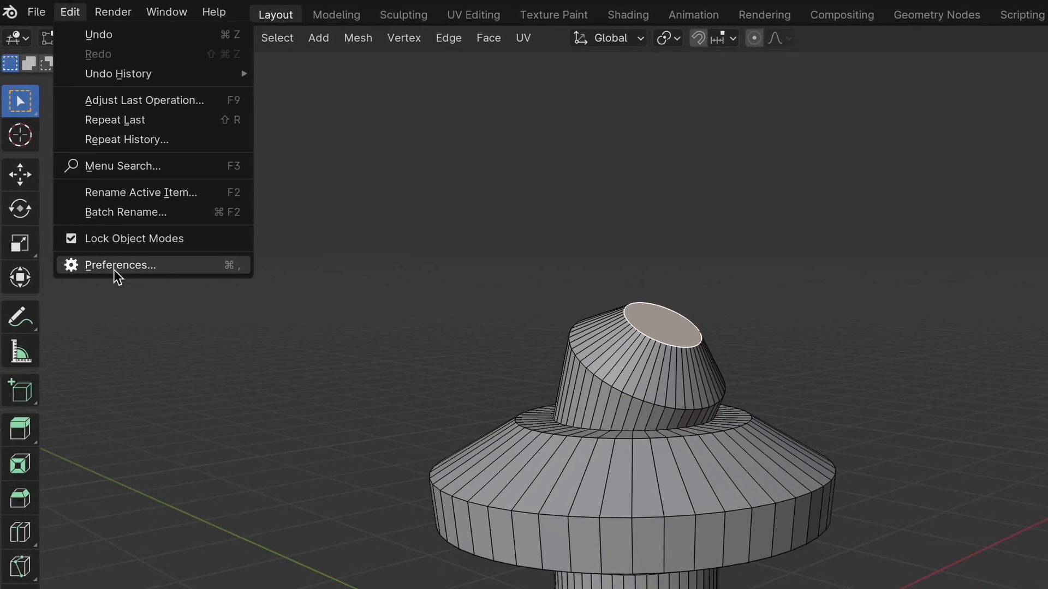
{"action": "left_click", "coordinate": [120, 266]}
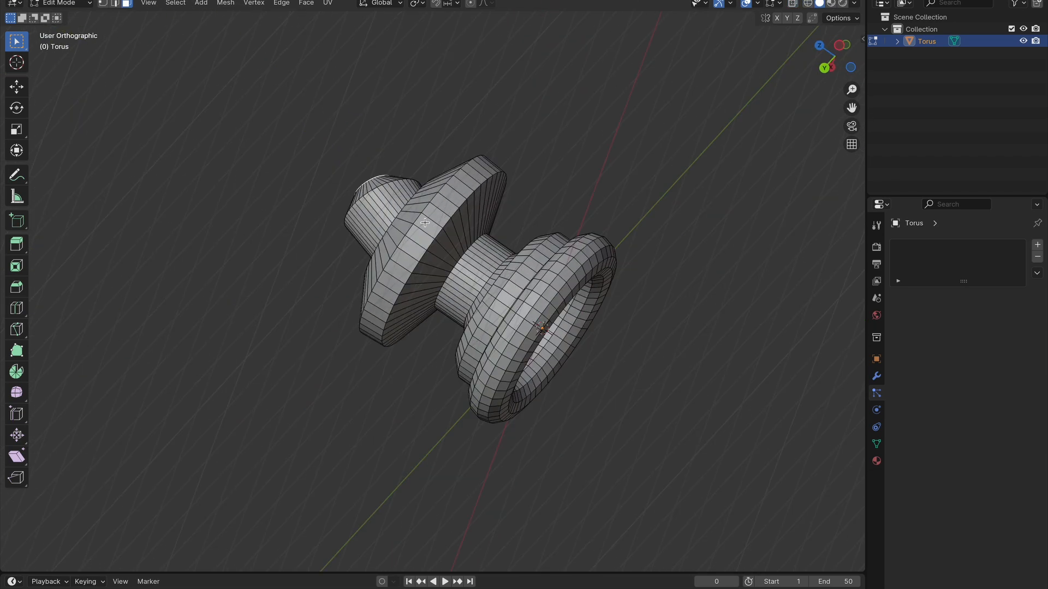
Step: View the model end-on along its axis, then return to the Preferences window
{"action": "key", "text": "cmd+shift+7"}
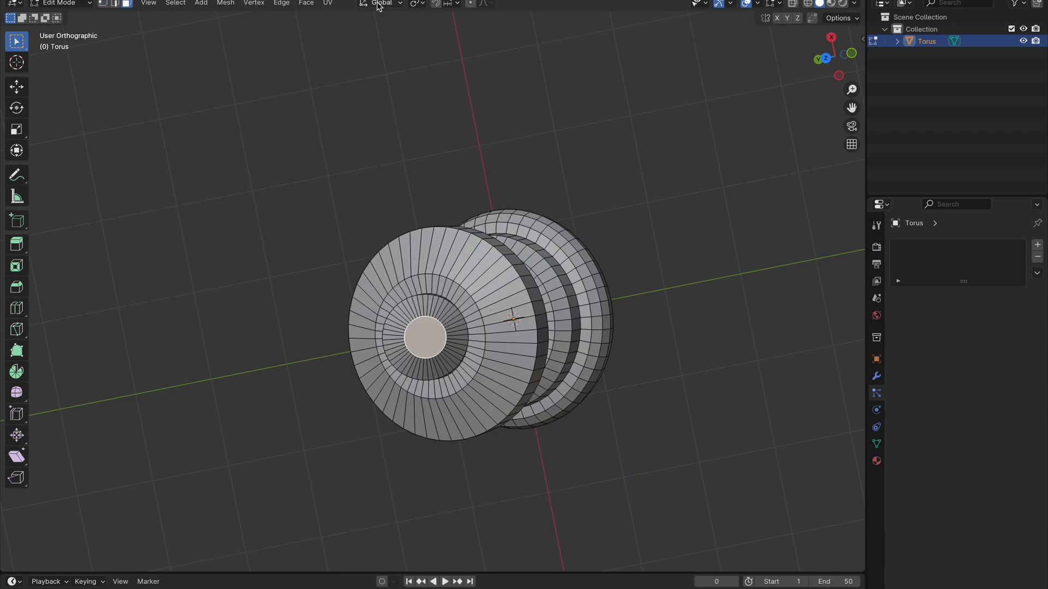
{"action": "left_click", "coordinate": [386, 4]}
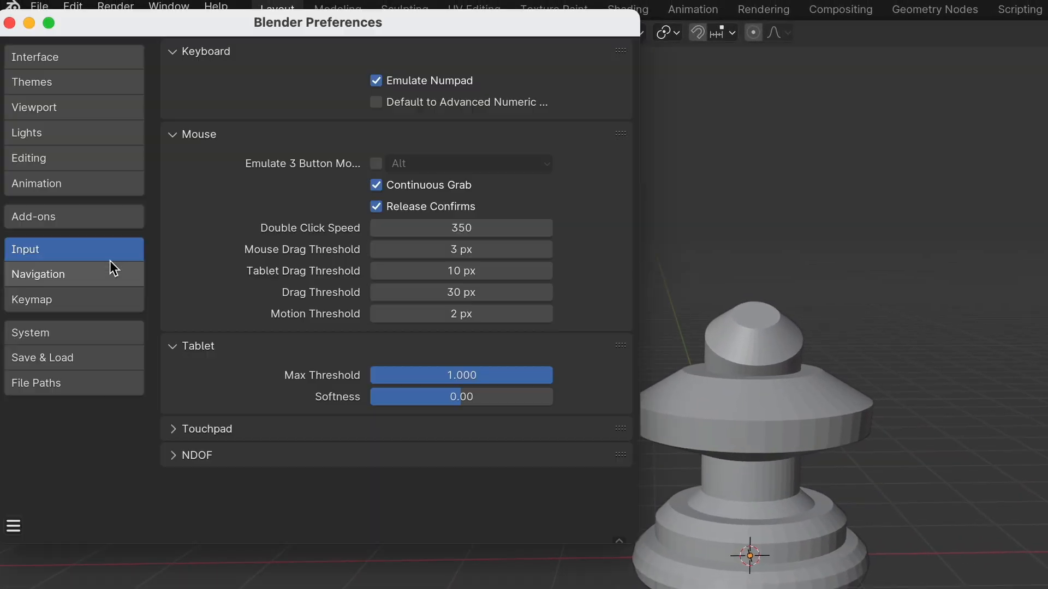
Step: Show the Navigation section of Blender's preferences
{"action": "left_click", "coordinate": [38, 274]}
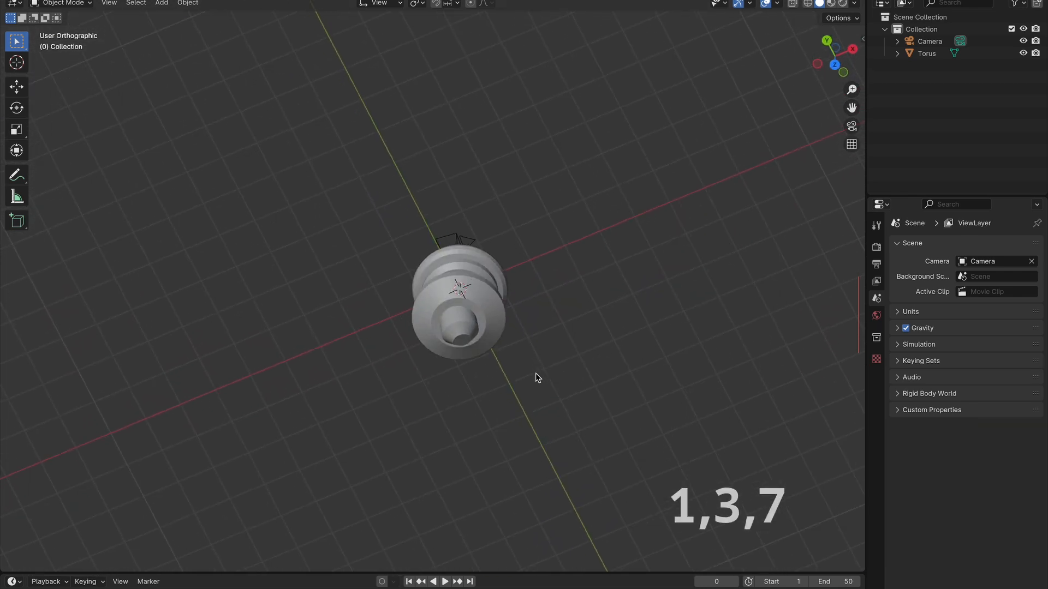
Step: Switch to Top Orthographic view using the emulated numpad 7 key
{"action": "key", "text": "7"}
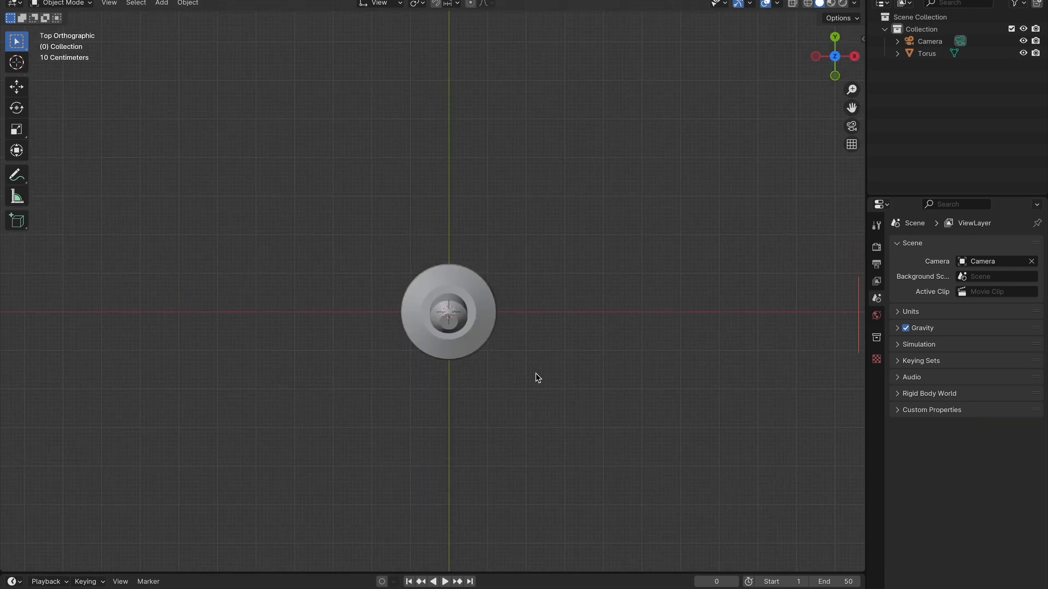